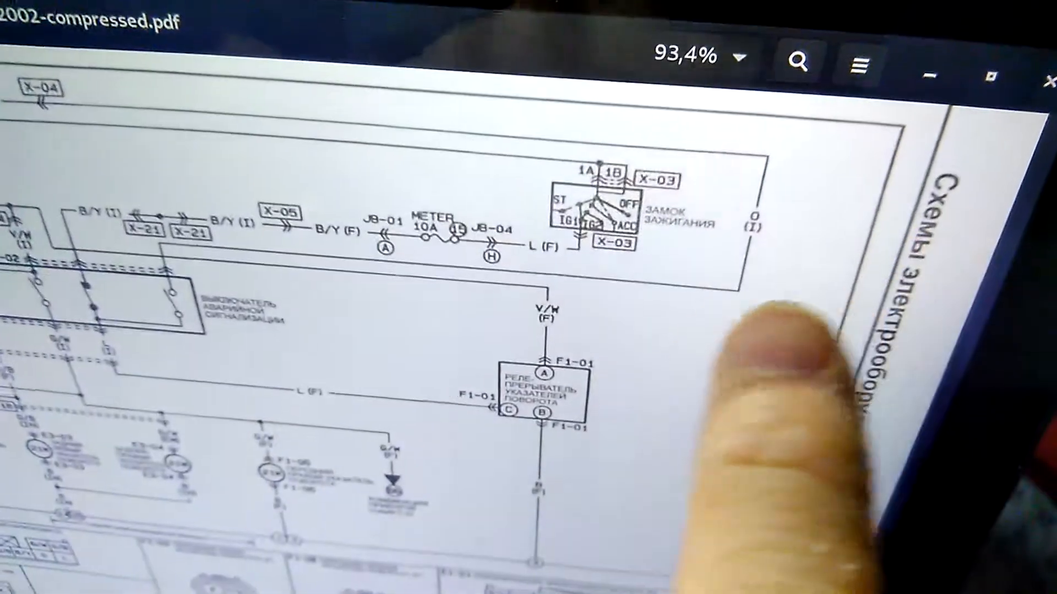
pyautogui.scroll(-3)
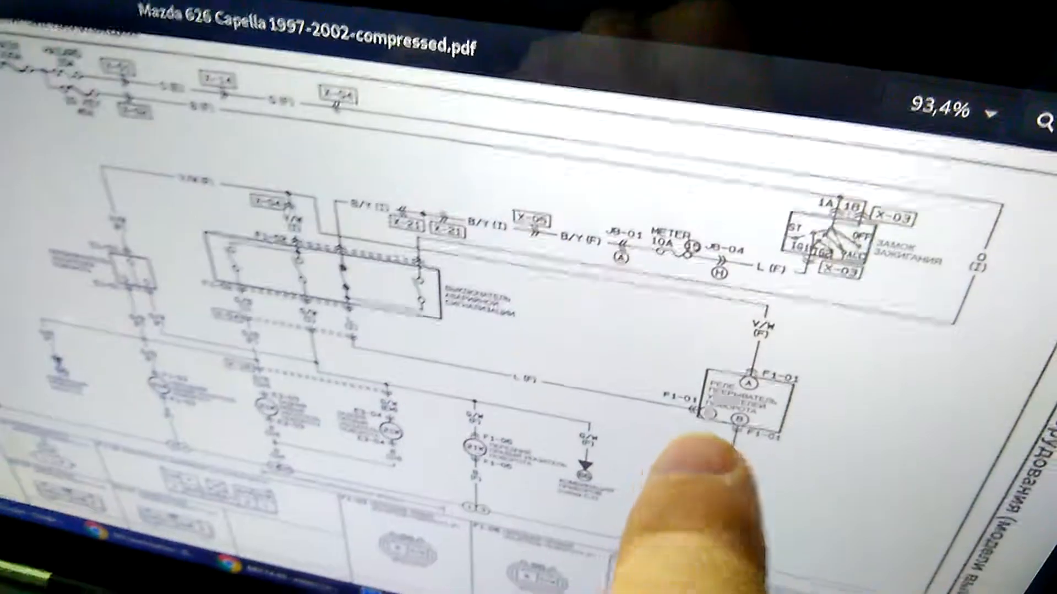
pyautogui.scroll(-3)
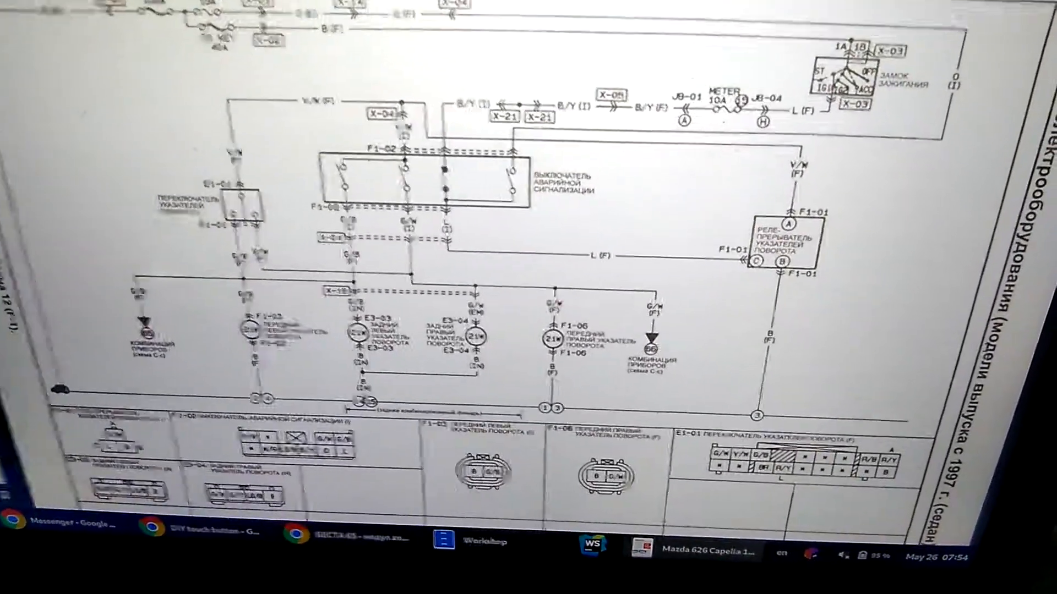
pyautogui.scroll(-3)
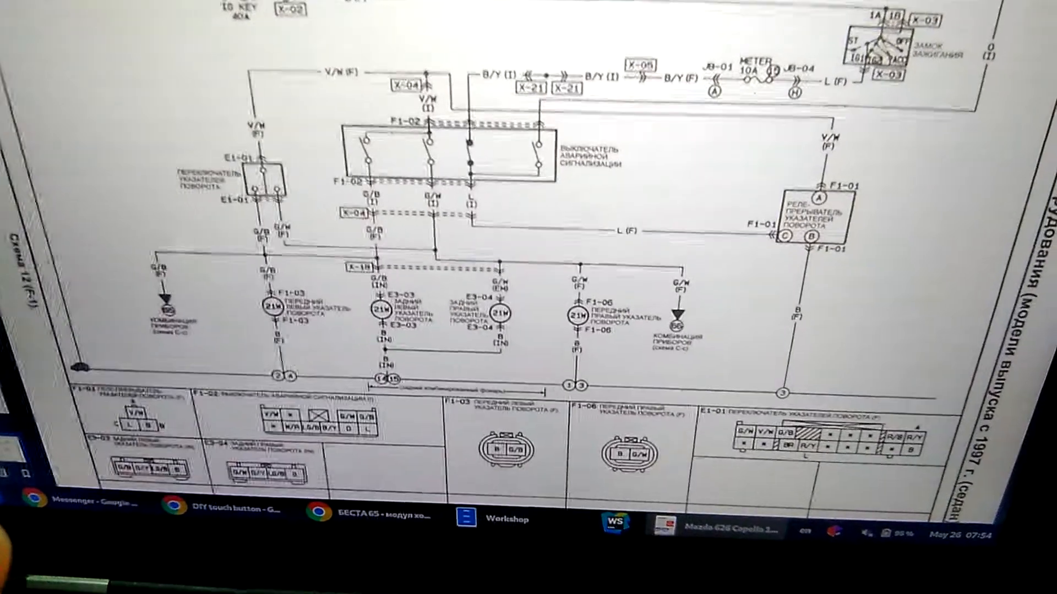
pyautogui.scroll(-3)
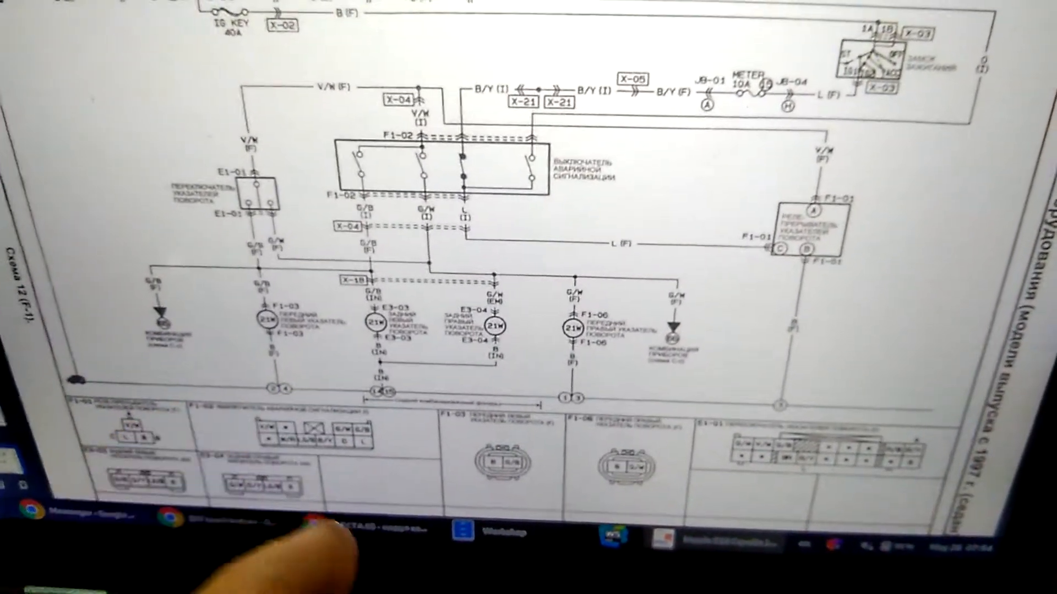
pyautogui.scroll(-3)
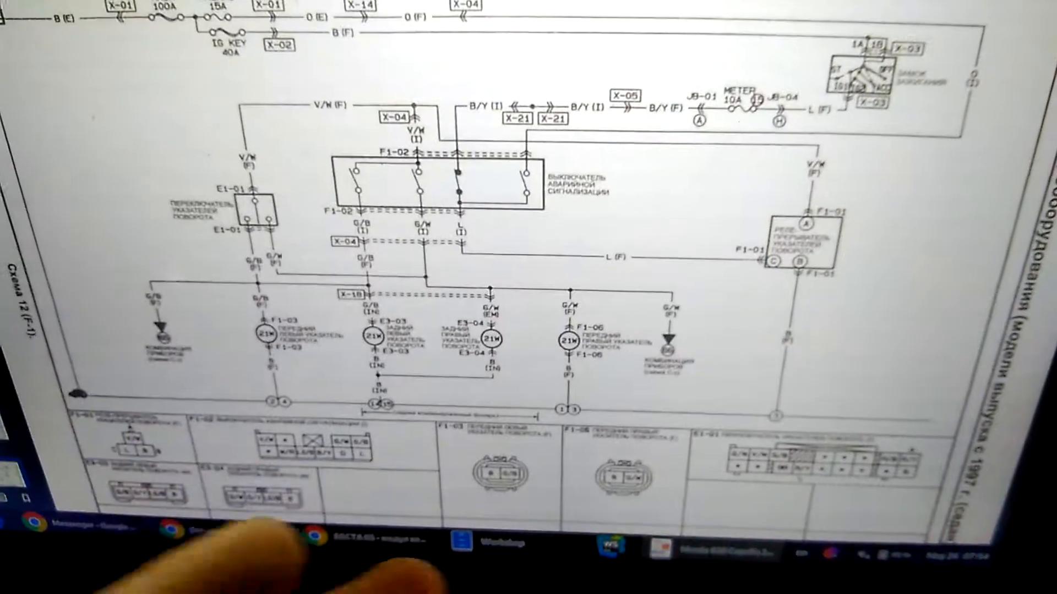